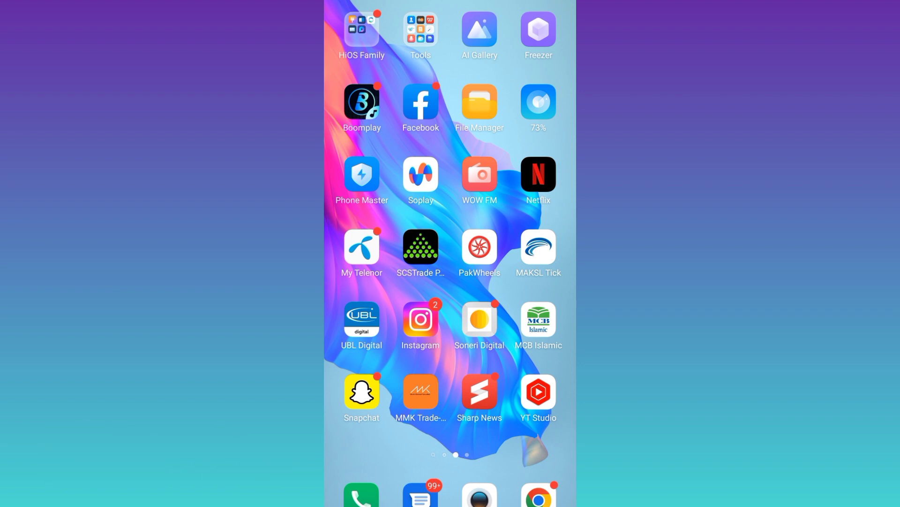
Bring up Instagram's Options page in Chrome from the home screen dock.
{"action": "left_click", "coordinate": [420, 319]}
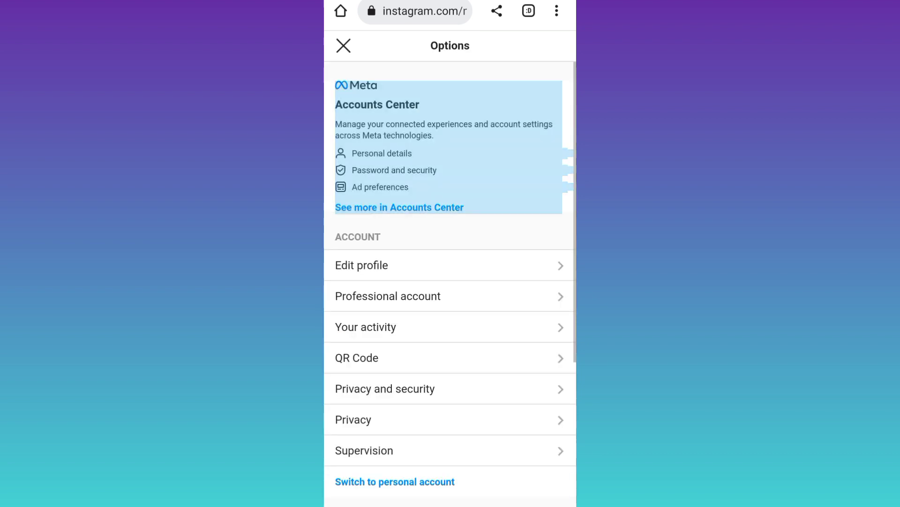
Reach Change password via Accounts Center > Password and security and select the Instagram account.
{"action": "left_click", "coordinate": [400, 207]}
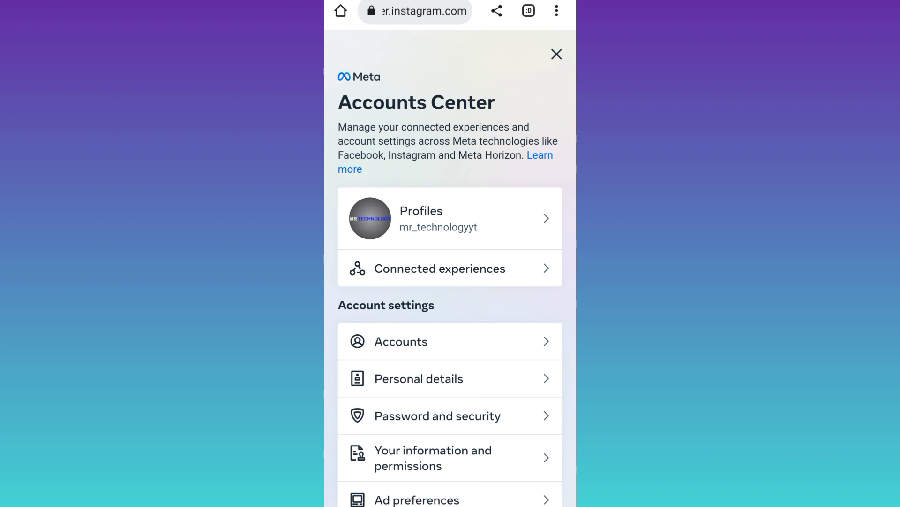
{"action": "left_click", "coordinate": [437, 416]}
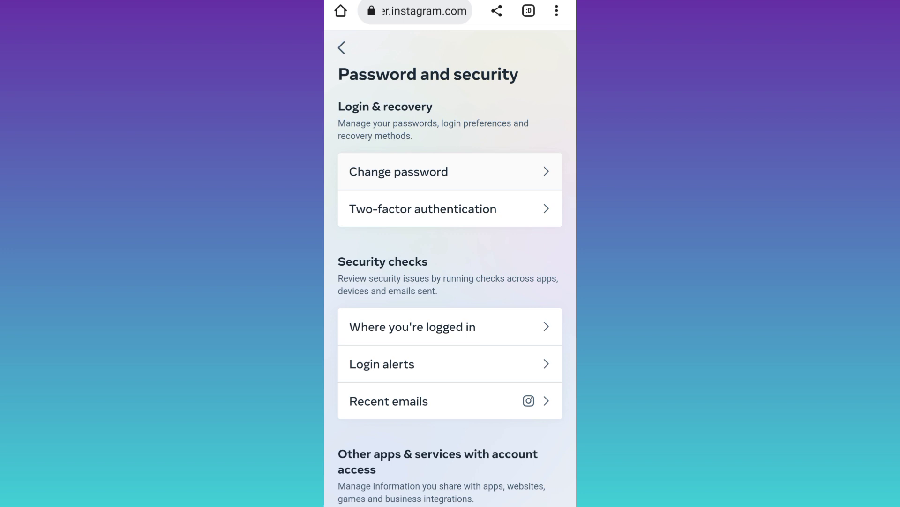
{"action": "left_click", "coordinate": [398, 171]}
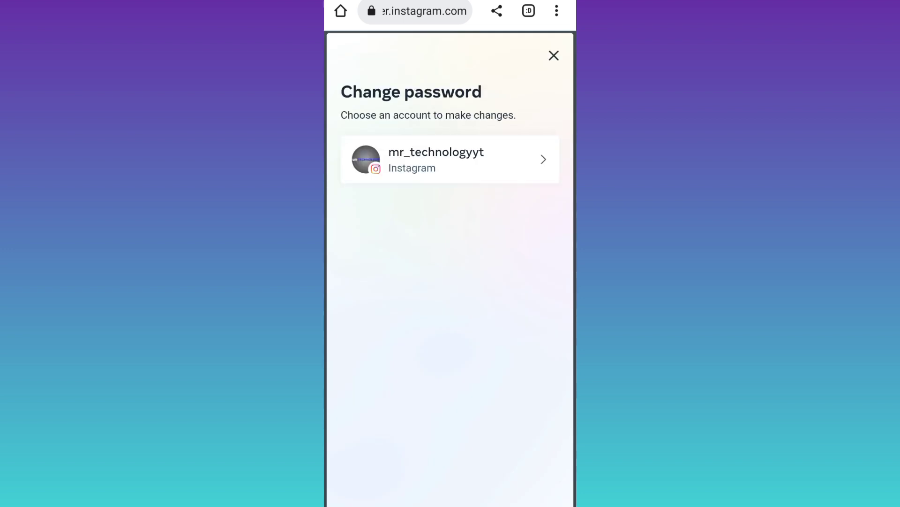
{"action": "left_click", "coordinate": [450, 160]}
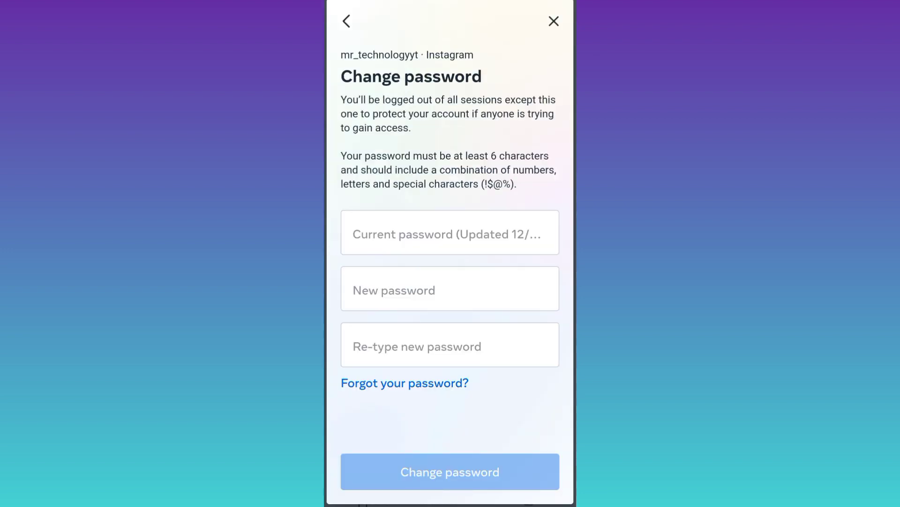